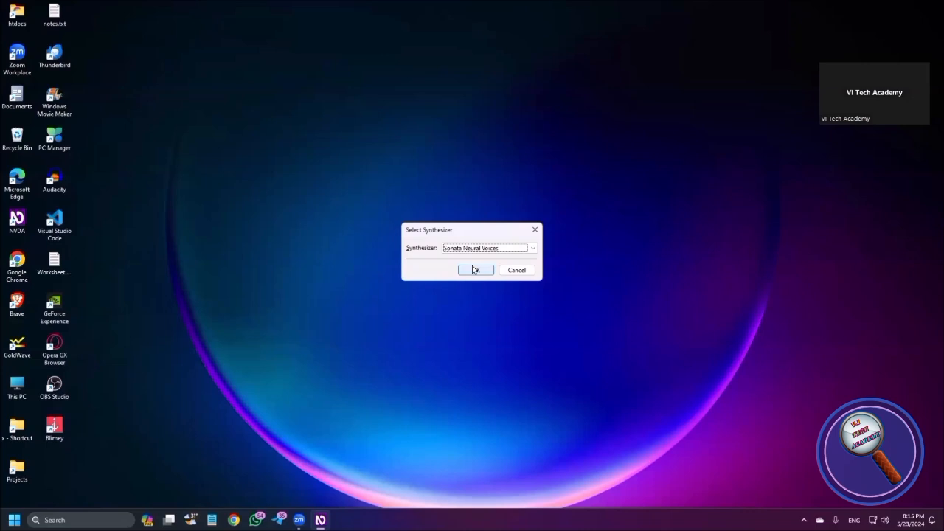
Try applying Sonata Neural Voices, acknowledge the 'Could not load' error and dismiss Select Synthesizer
left_click(475, 270)
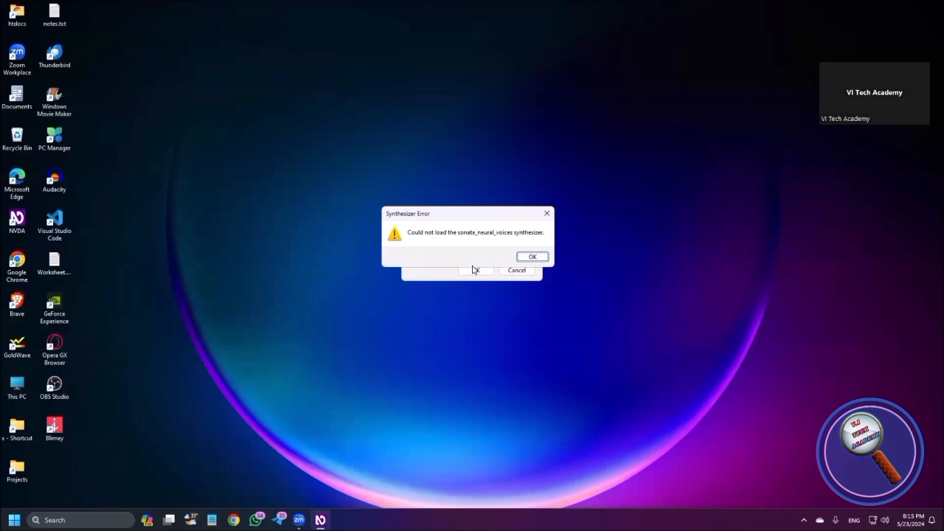
left_click(531, 257)
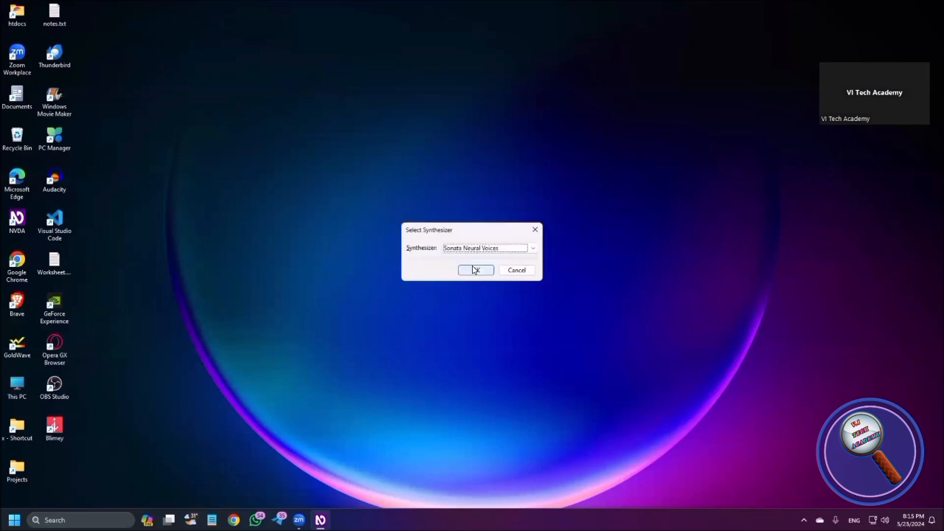
left_click(475, 270)
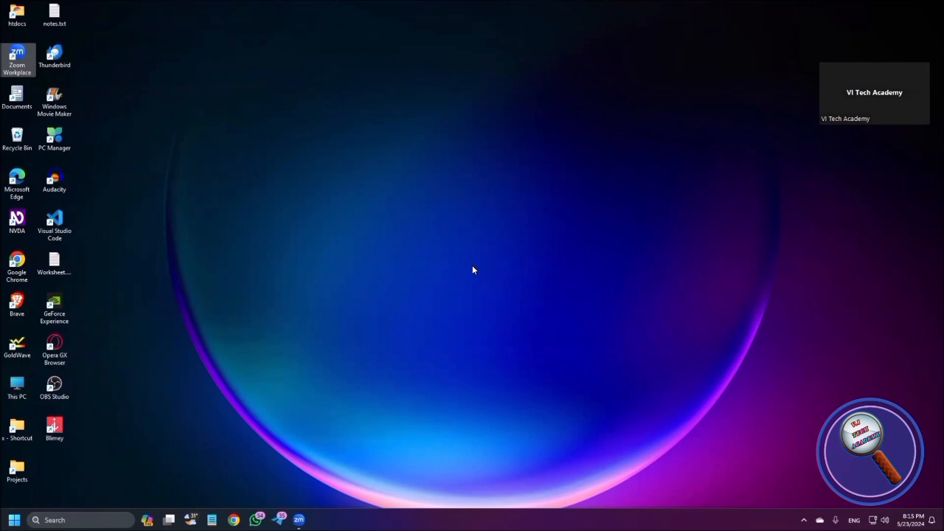
Launch 'Sonata voice manager...' from the NVDA tray menu, showing an empty installed-voices list
right_click(472, 270)
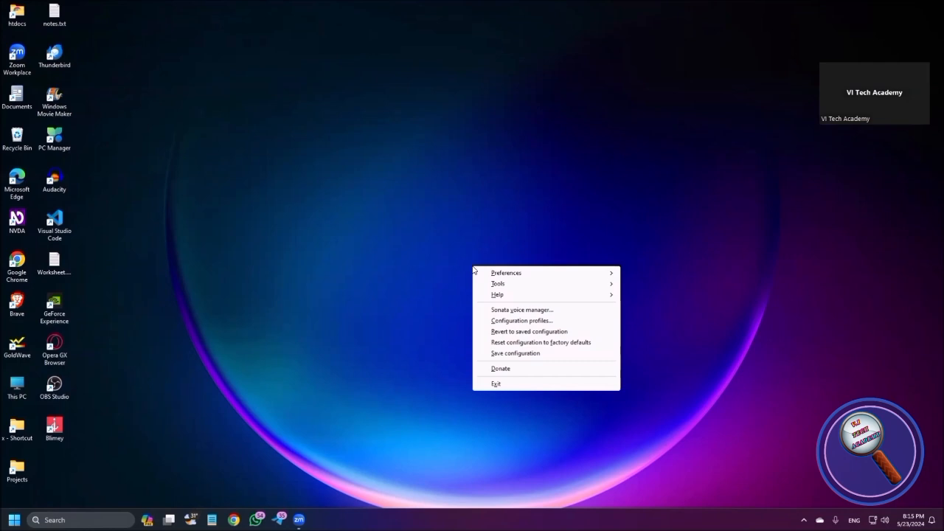
mouse_move(499, 284)
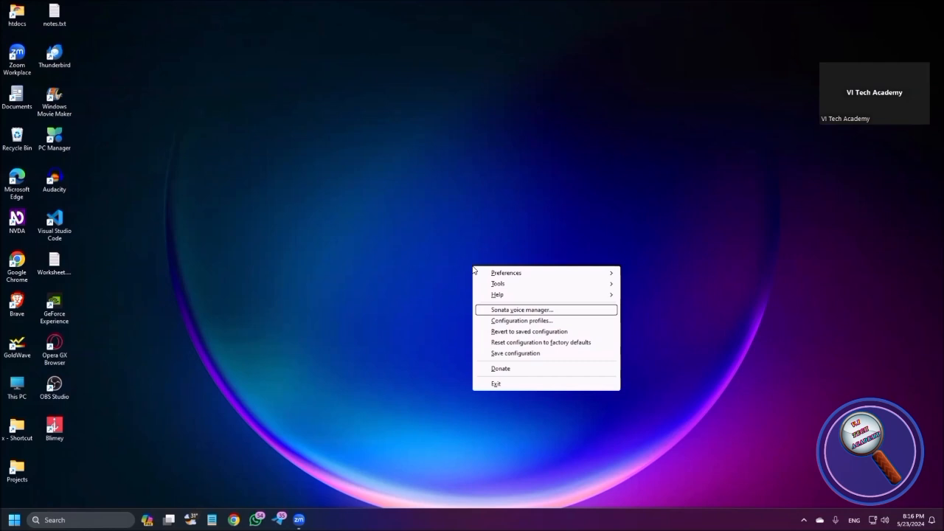
left_click(519, 309)
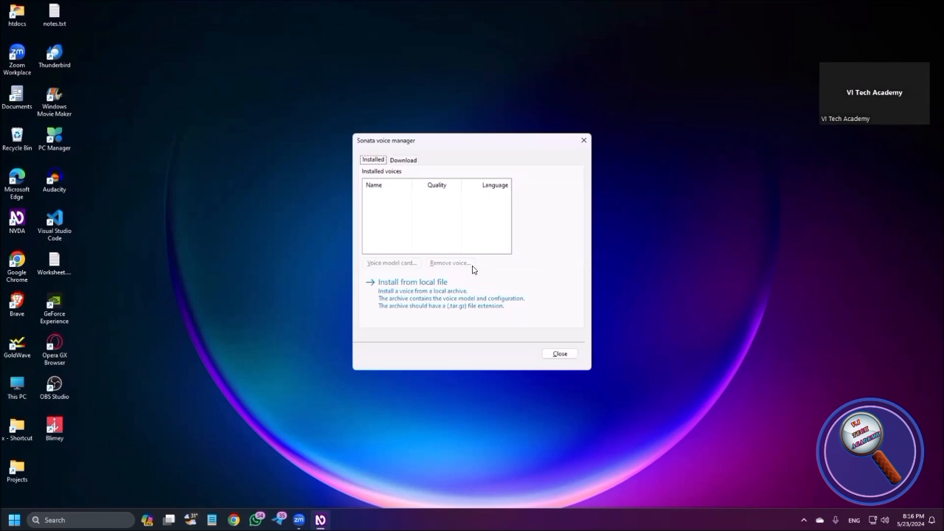
In the Download tab, step the Language box through Catalan, Dutch, English GB to English (United States)
left_click(405, 159)
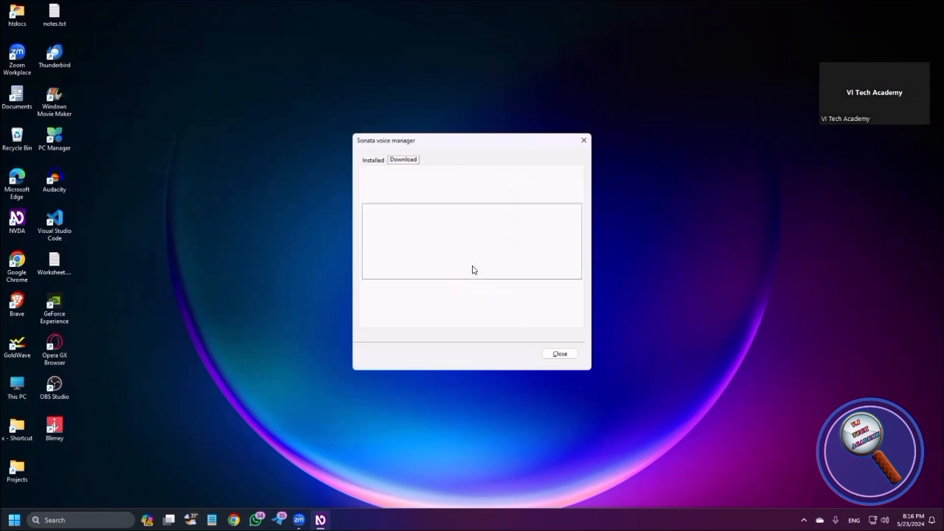
left_click(403, 159)
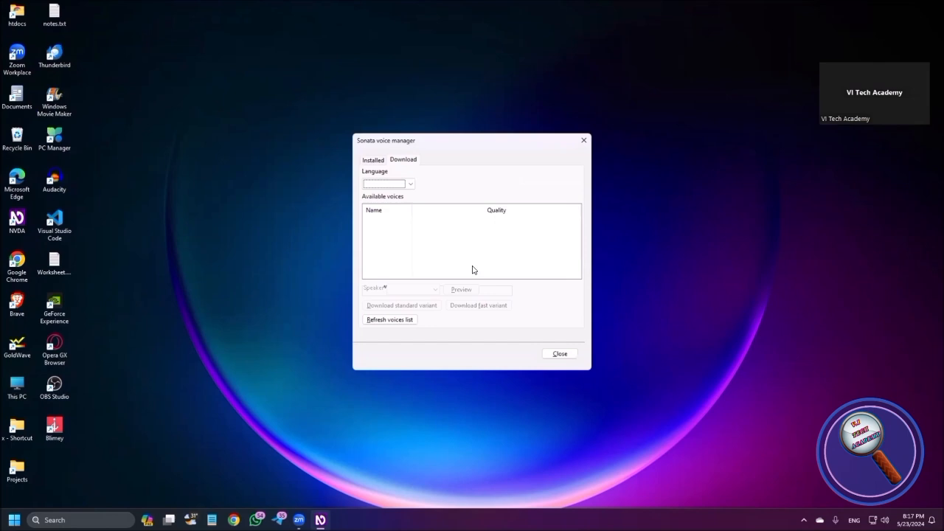
left_click(389, 183)
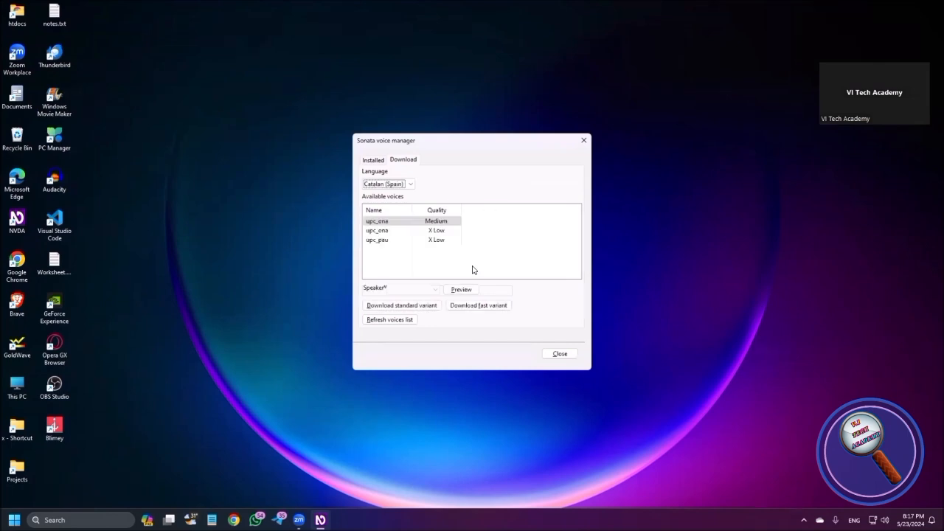
left_click(386, 182)
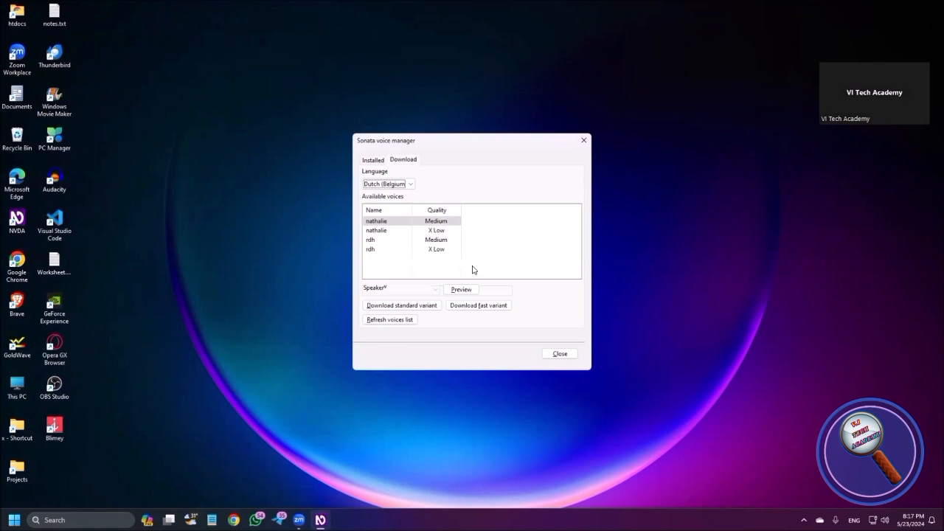
left_click(386, 182)
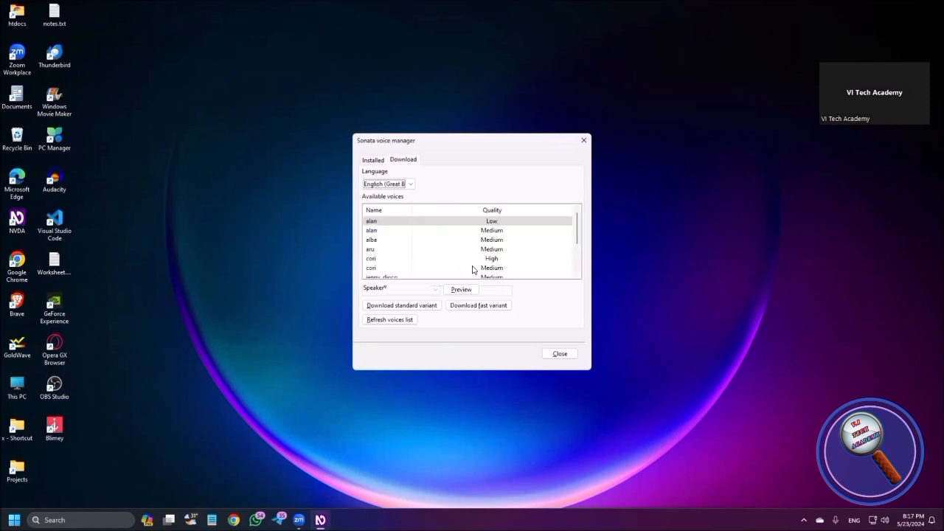
left_click(410, 183)
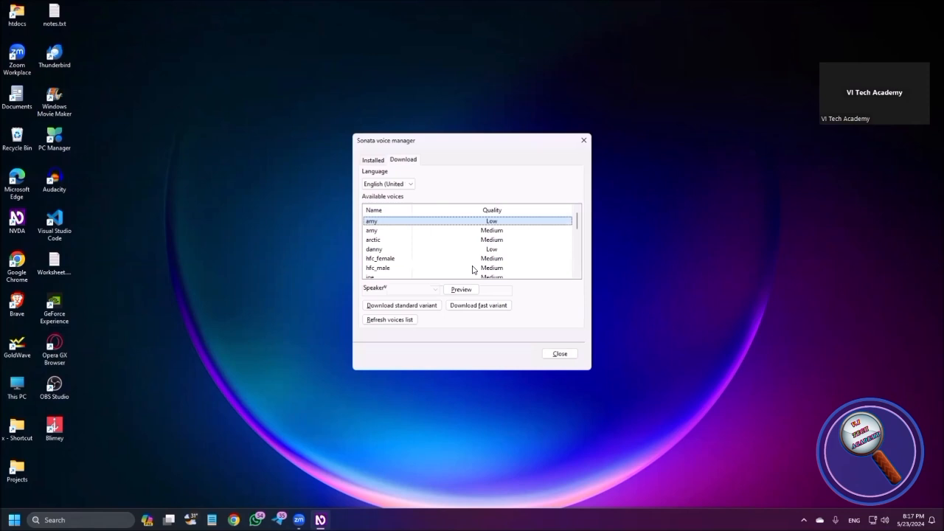
Select the US English voice amy (Medium), preview a sample and keep it selected for download
left_click(443, 231)
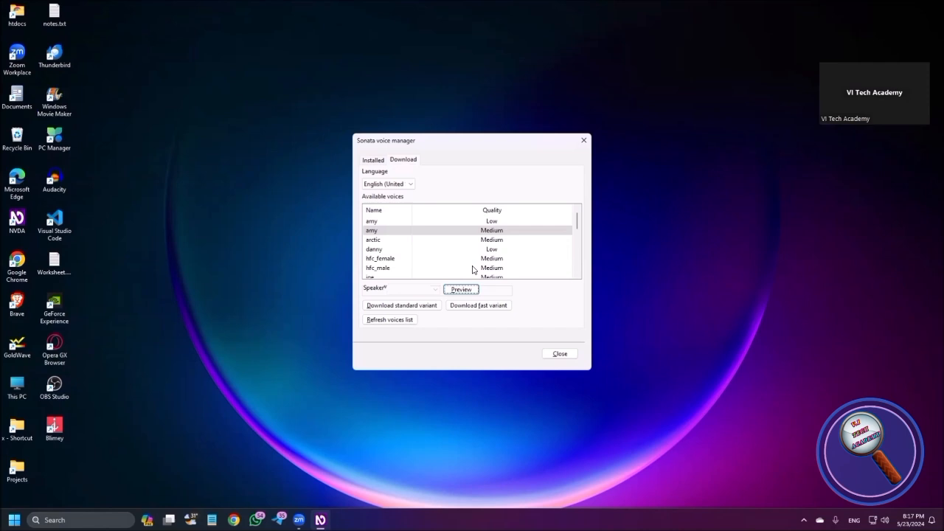
left_click(460, 287)
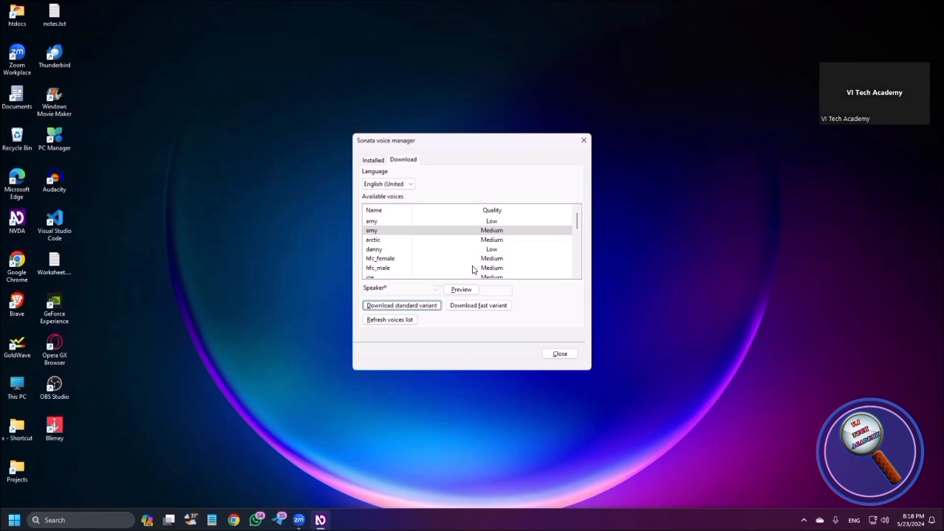
left_click(373, 239)
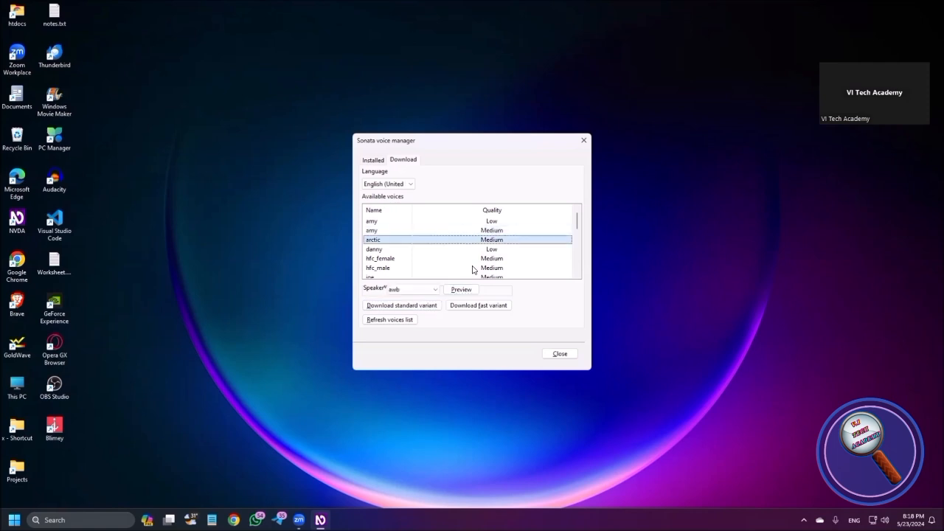
left_click(375, 248)
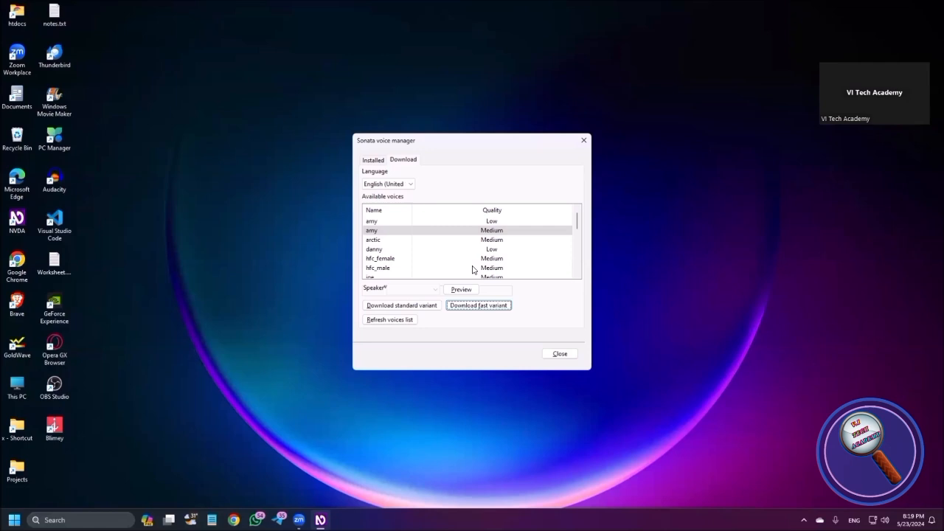
Start downloading the fast variant of the amy voice and wait for it to finish
left_click(479, 306)
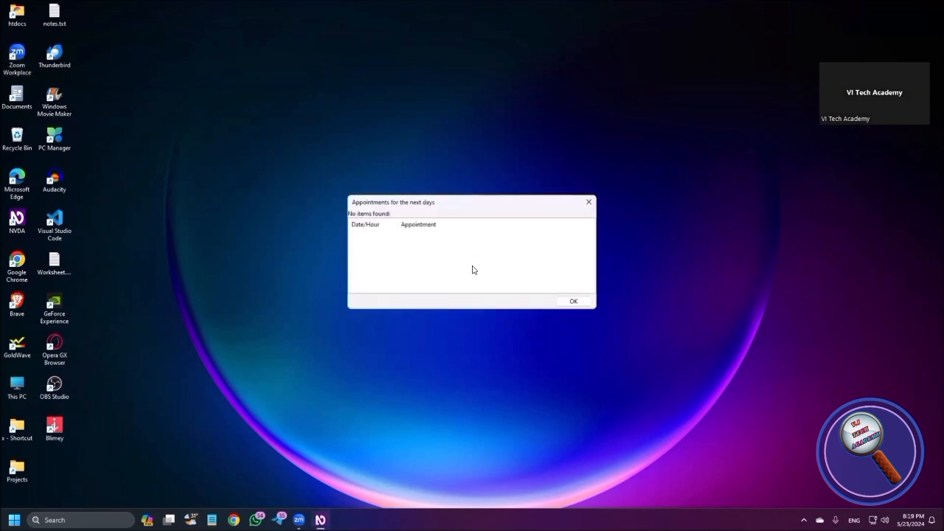
Dismiss the empty appointments list and confirm Sonata Neural Voices as the active synthesizer
left_click(572, 301)
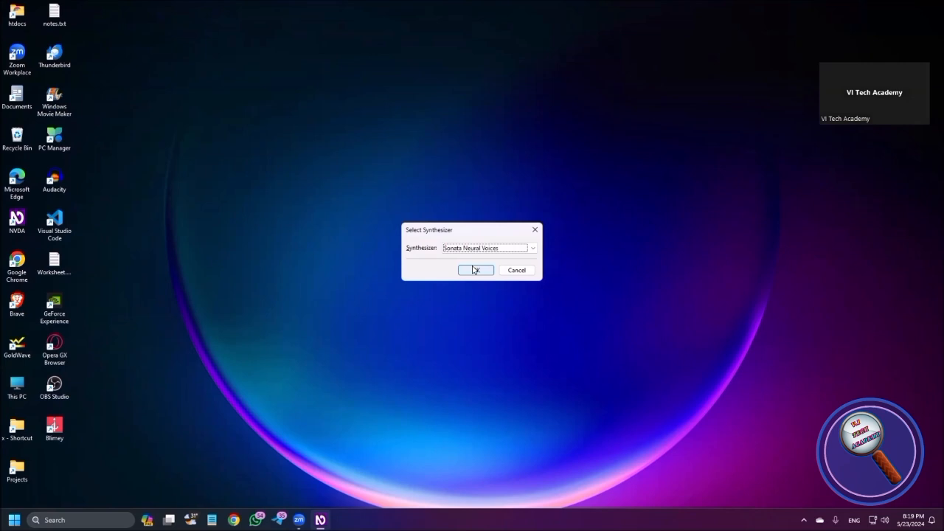
left_click(475, 270)
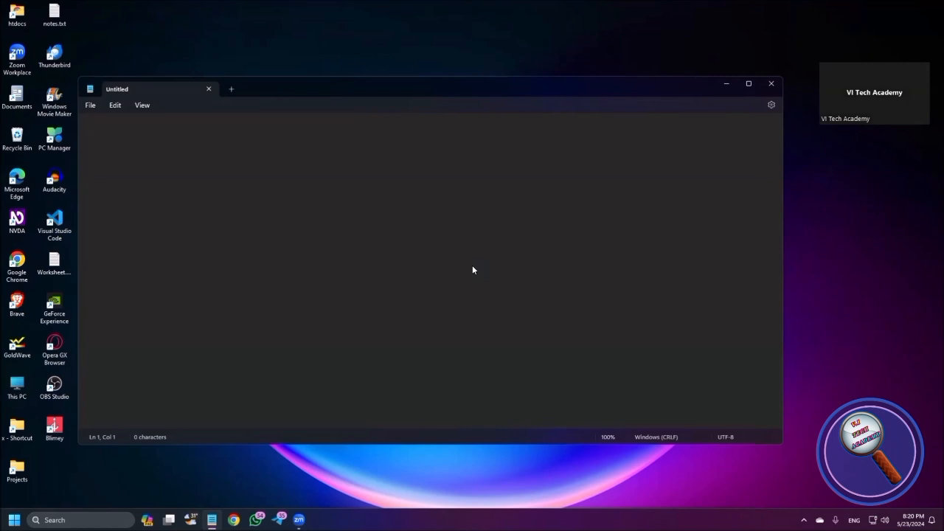
Write 'Hi Friends, How...', 'Please support our channel by liking, commenting and sharing our videos', 'Happy Watching!'
type("Hi Friend,")
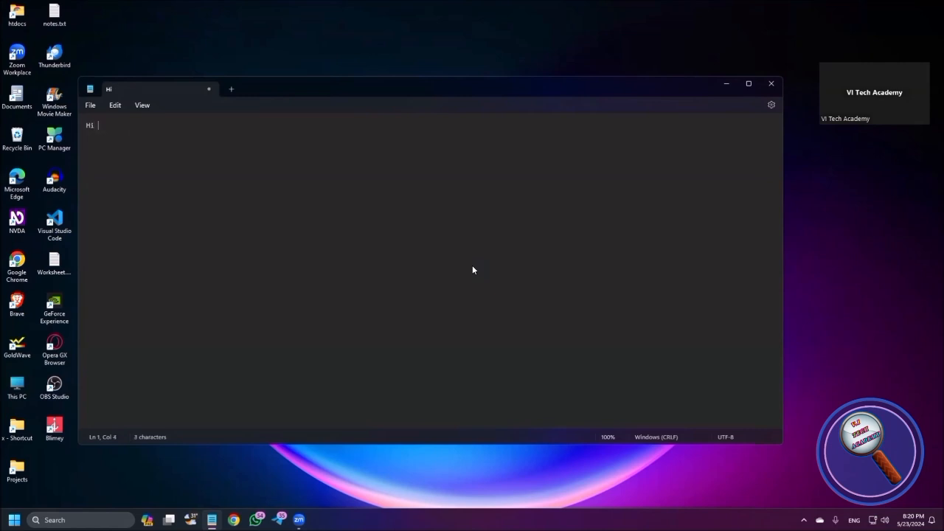
type("Friends, How are you all?")
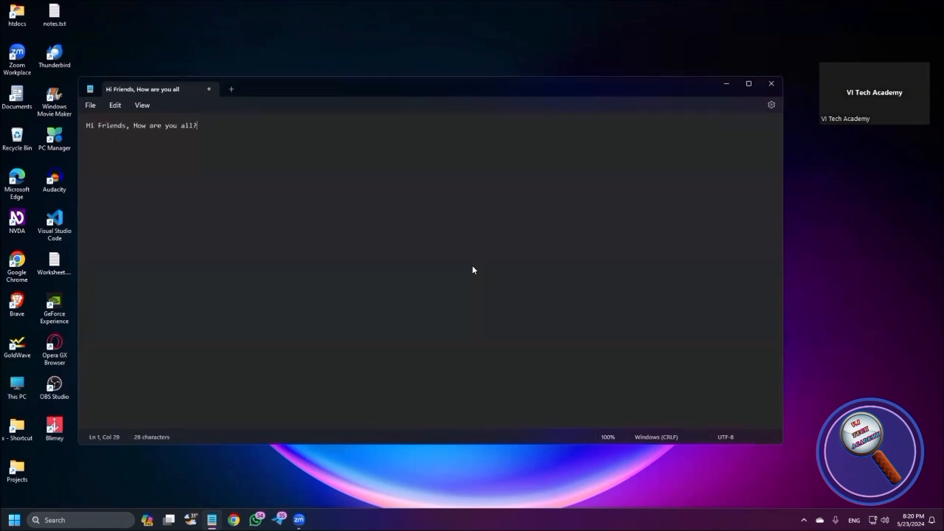
type("Please support m")
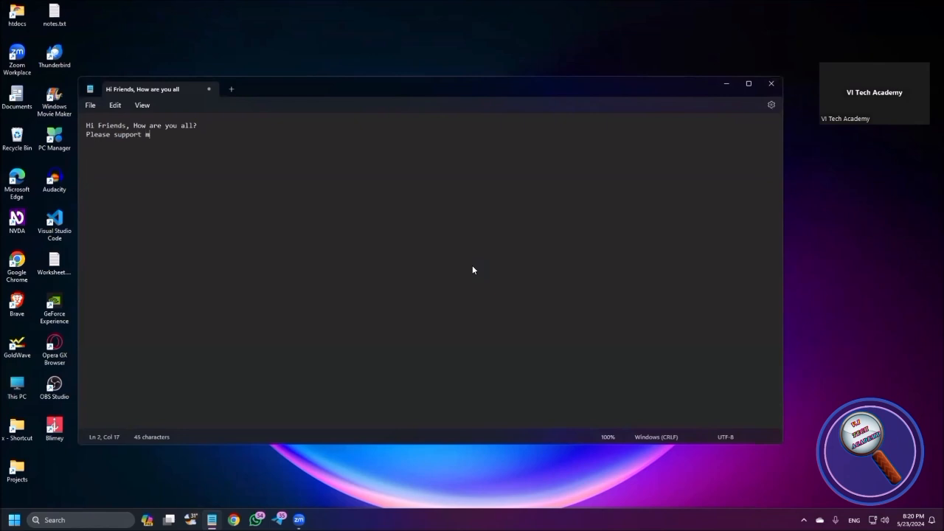
type("ou")
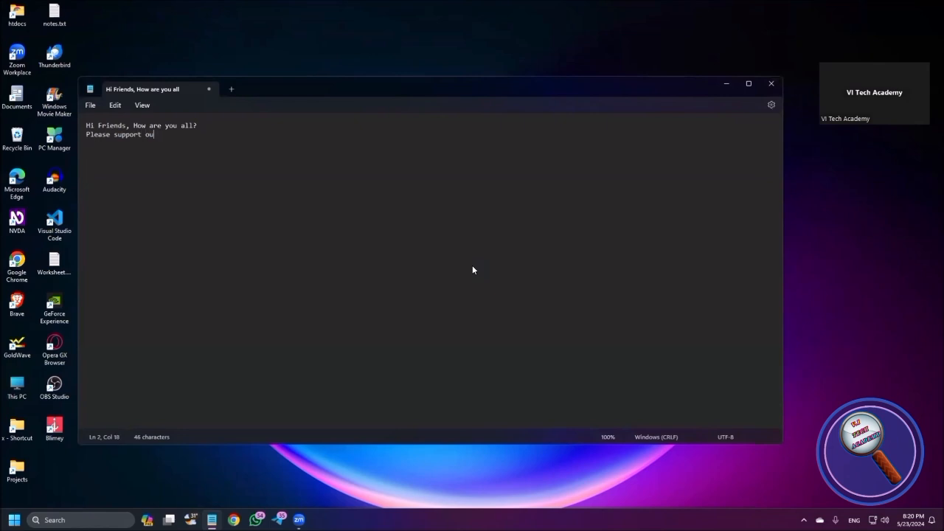
type("r channel")
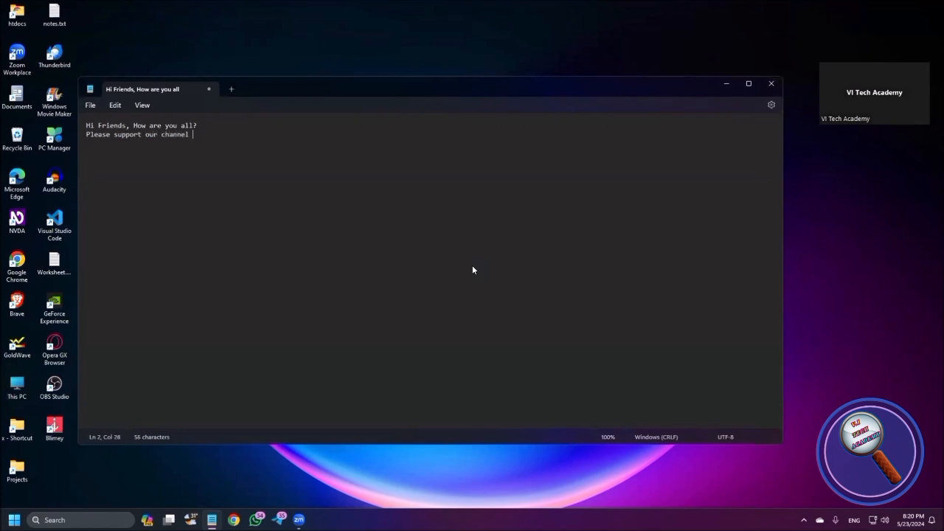
type("by liking")
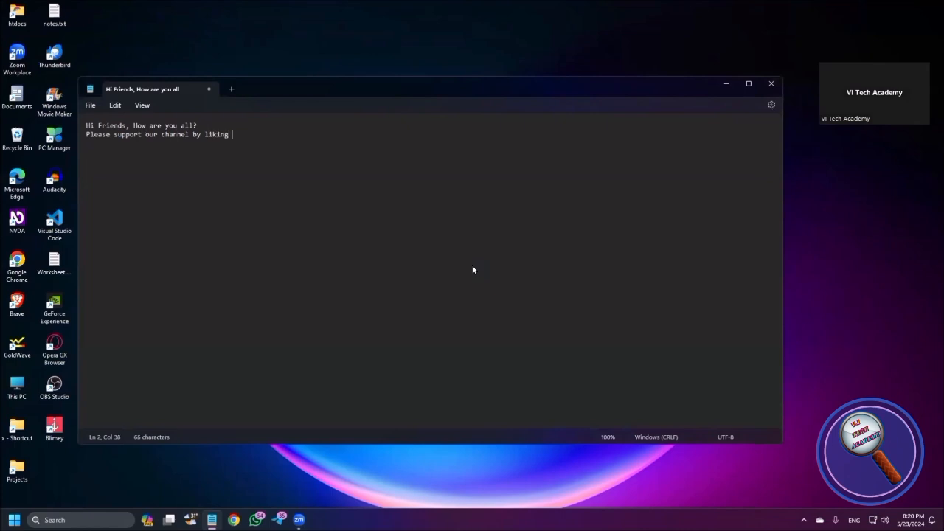
type(", commenting and")
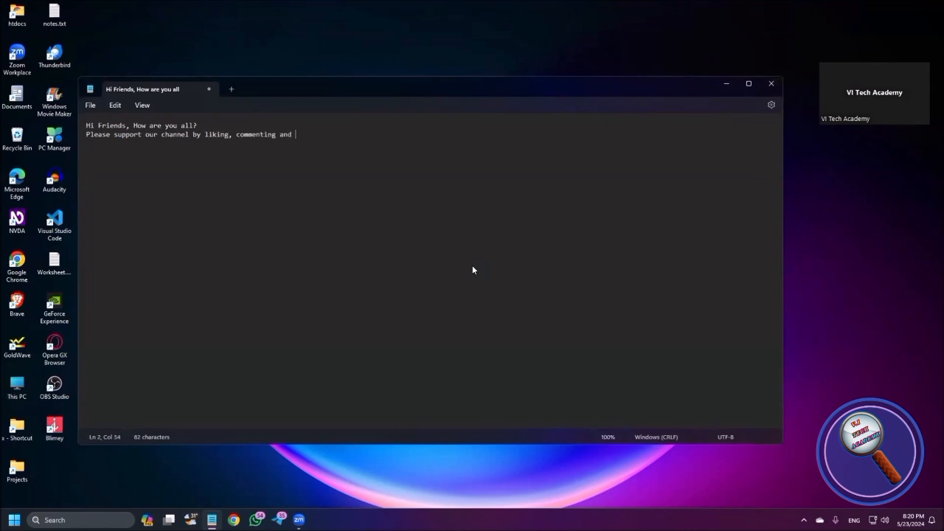
type("sharing our videos")
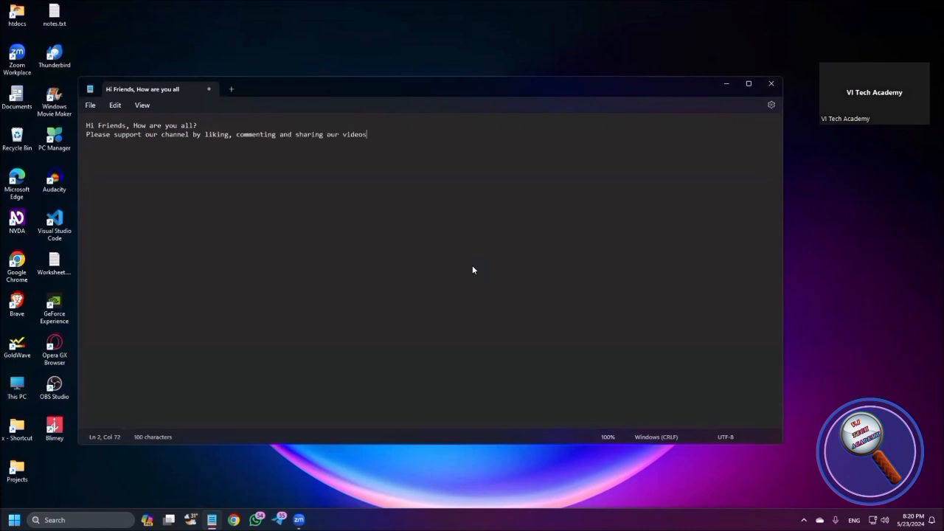
type("Happy W")
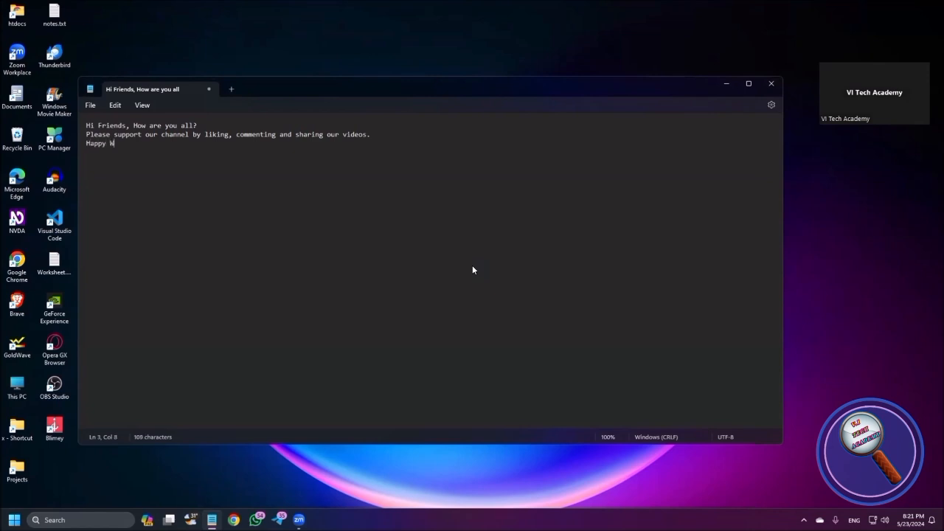
type("atching!")
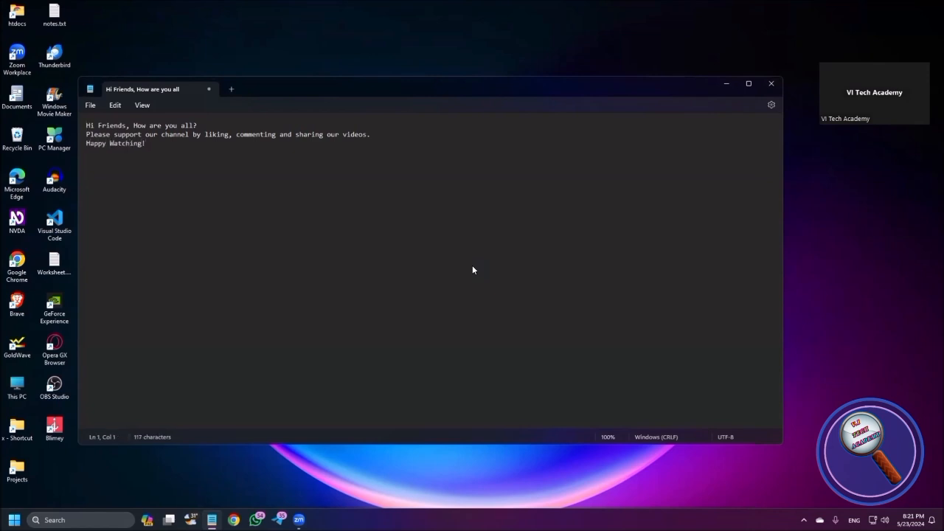